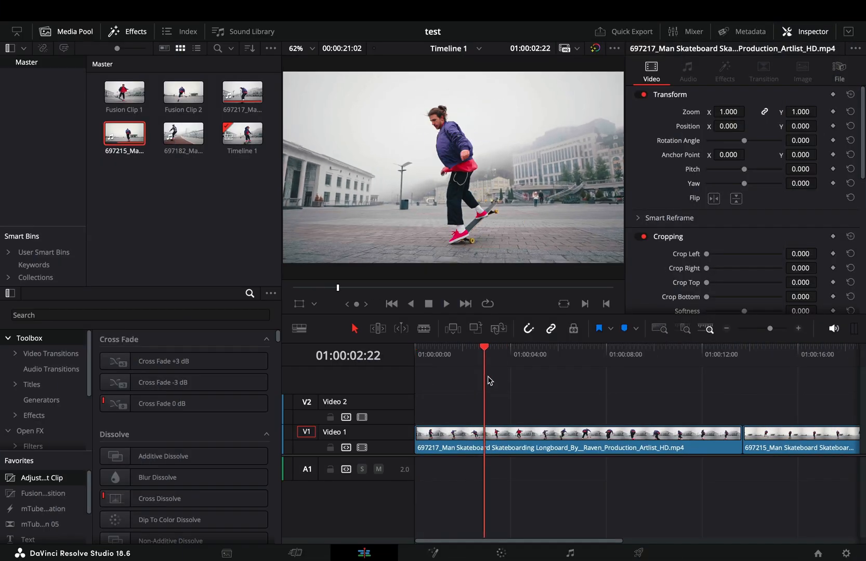
# Step: Split the skateboard clip on V1 at about 01:00:04:22
pyautogui.click(523, 349)
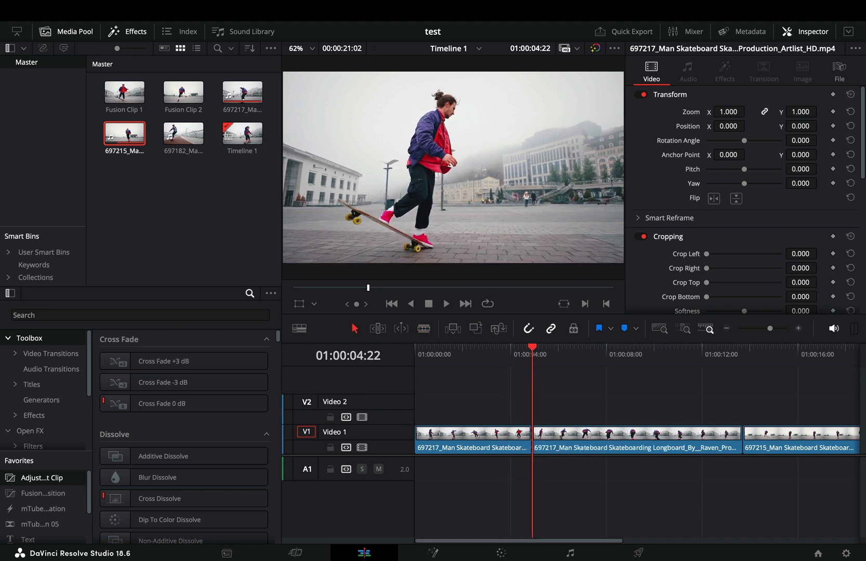
# Step: Change the playback speed of the second skateboard clip piece with Change Clip Speed
pyautogui.rightClick(635, 438)
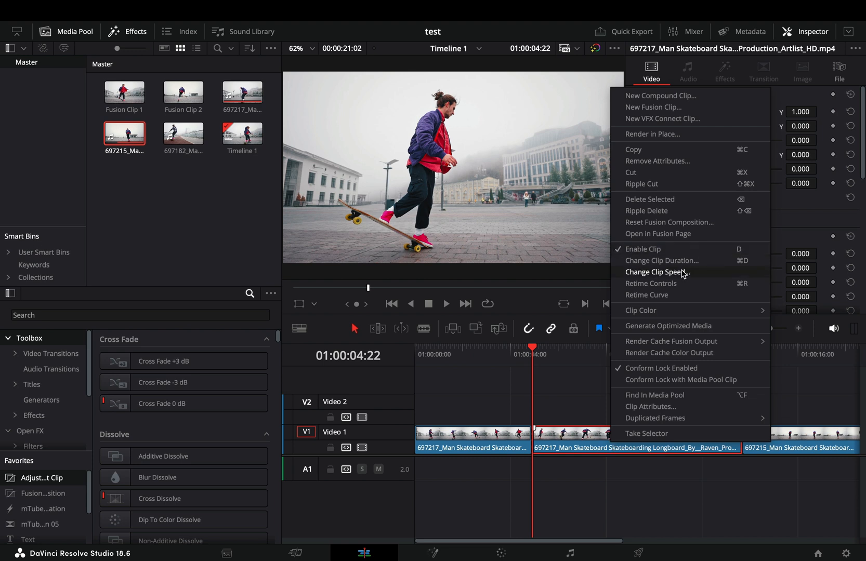
pyautogui.click(658, 272)
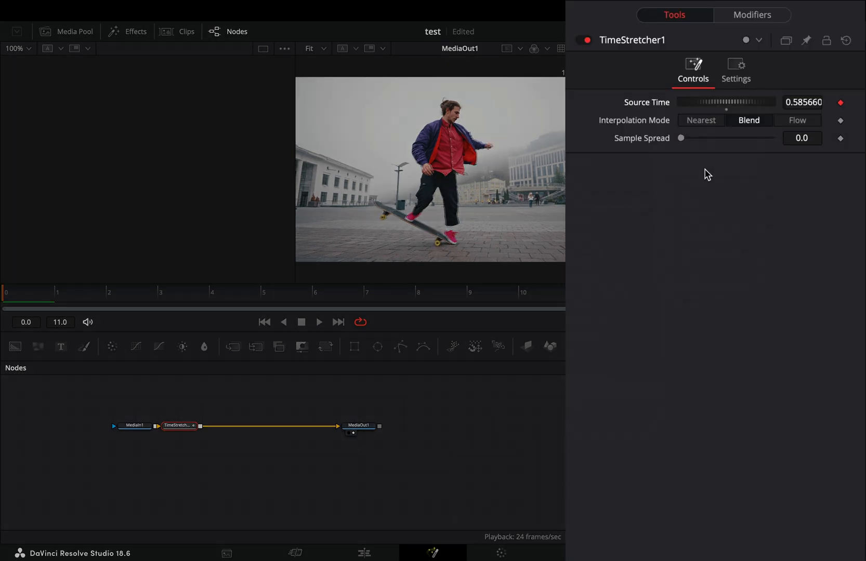
# Step: View the Shake modifier driving TimeStretcher Source Time, with smoothness 10 and range 0–1
pyautogui.click(751, 14)
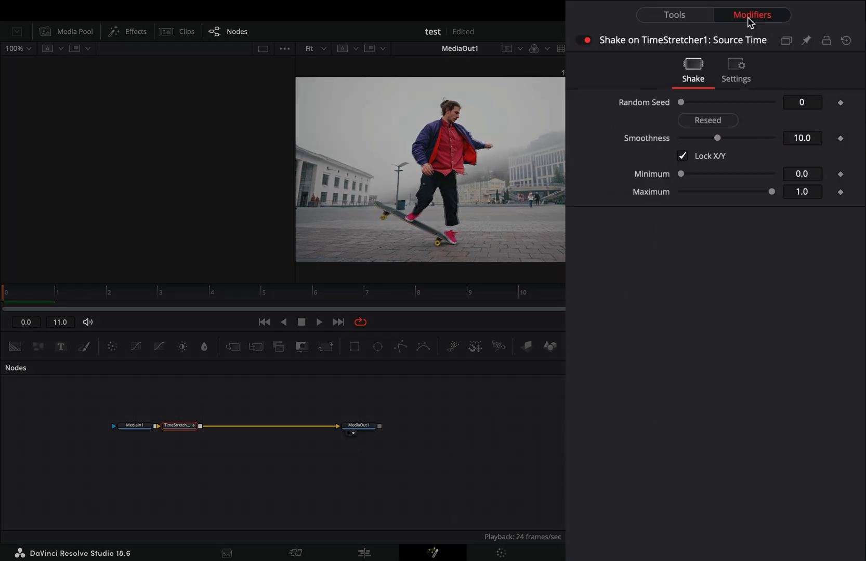
# Step: Set shake smoothness 0.001 and maximum 11, then search Effects for camera shake
pyautogui.moveTo(718, 137); pyautogui.dragTo(680, 138)
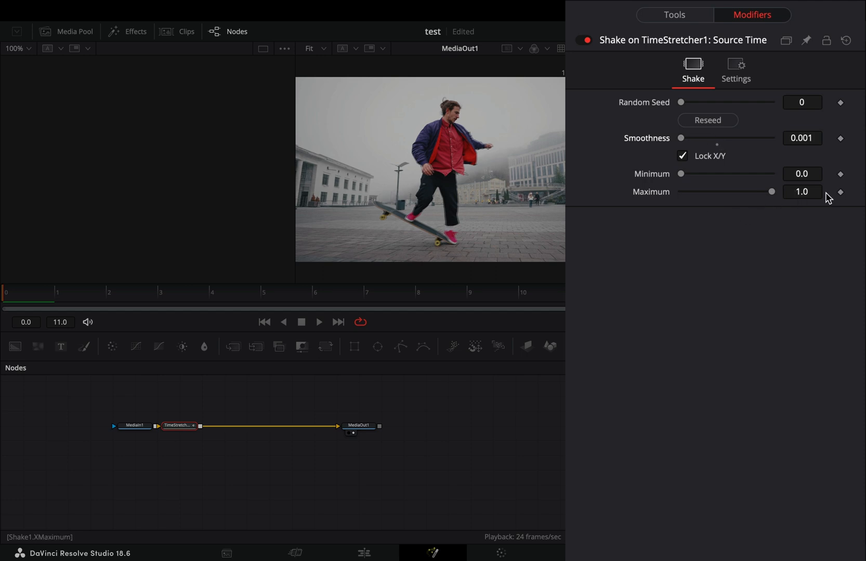
pyautogui.click(363, 553)
pyautogui.write('11')
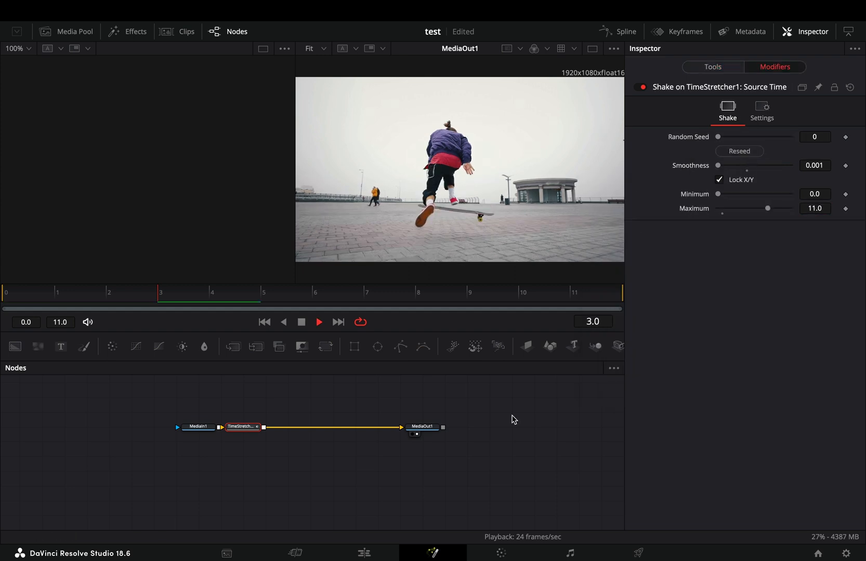
pyautogui.click(364, 553)
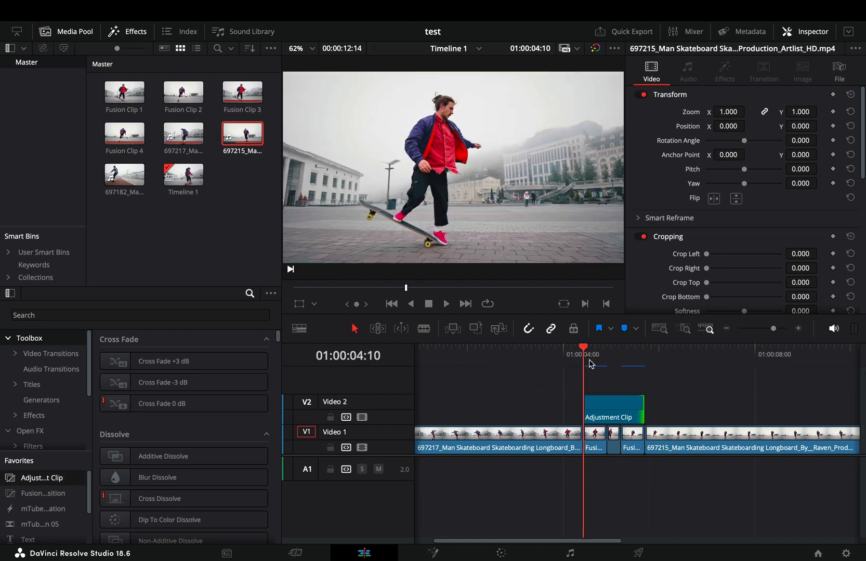
pyautogui.write('came')
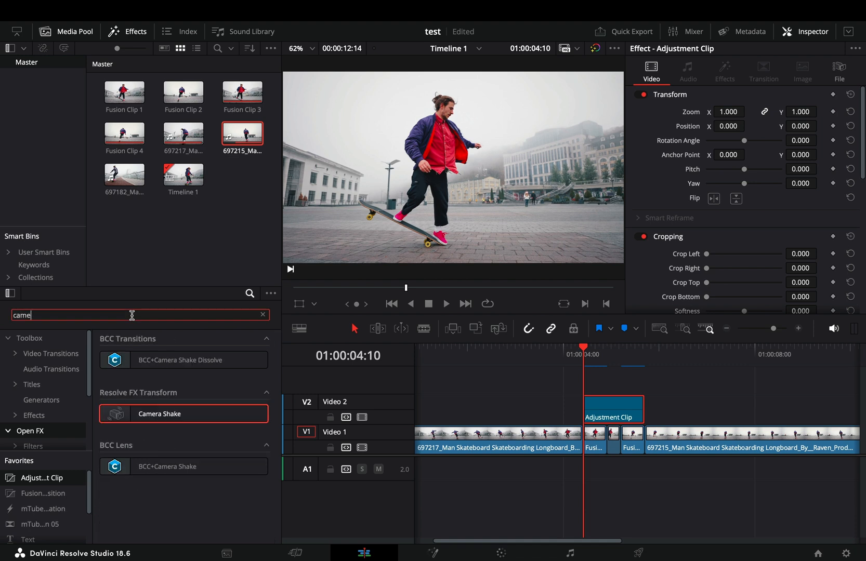